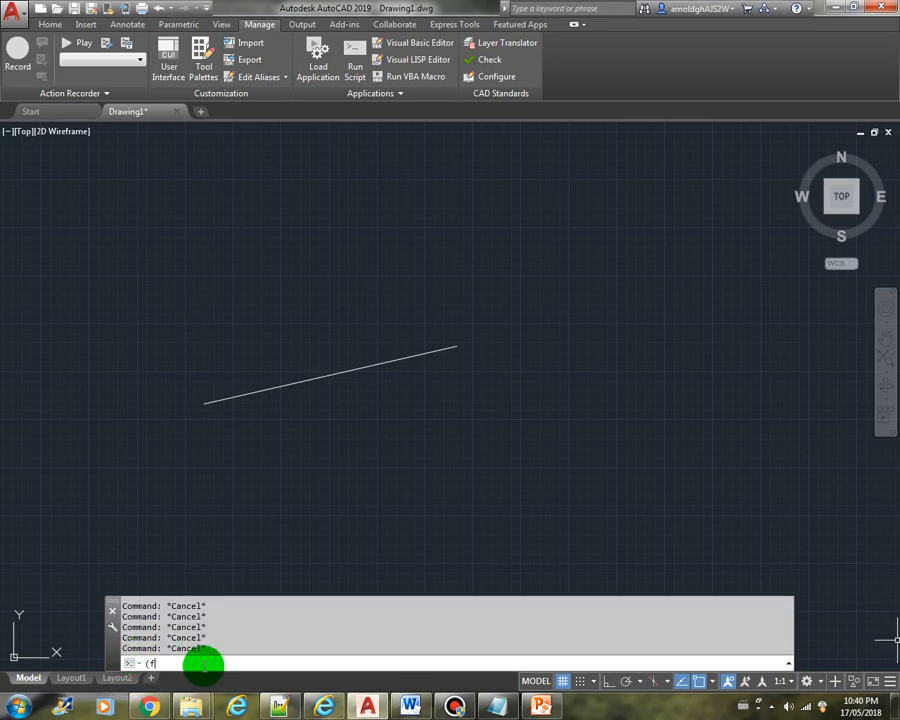
Step: Enter and run (foreach n '(a b c) (print n)) so a, b and c are printed
text(oreach n)
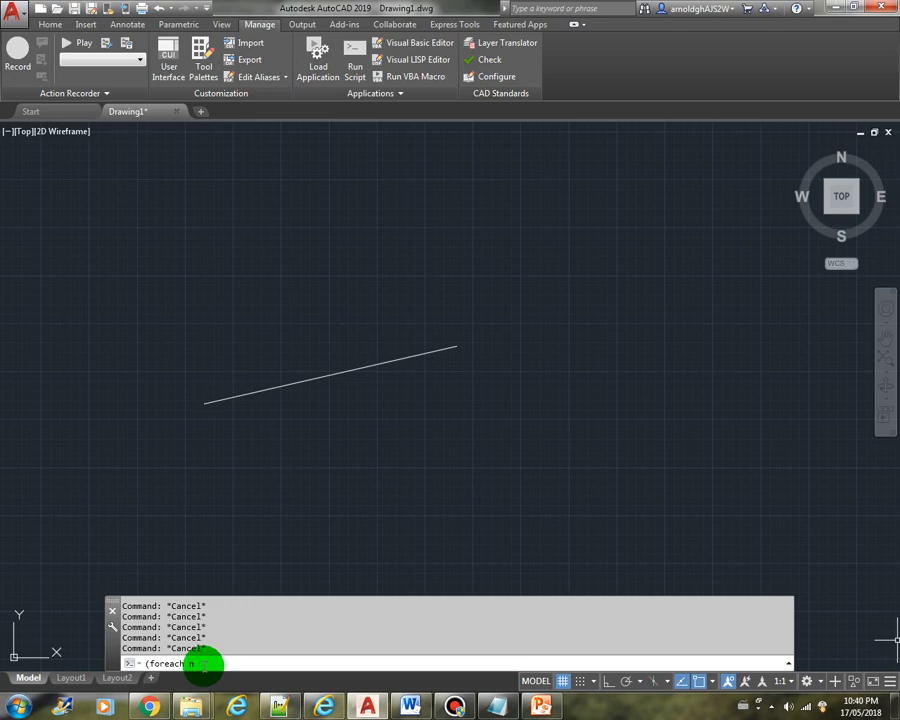
text(a b c))
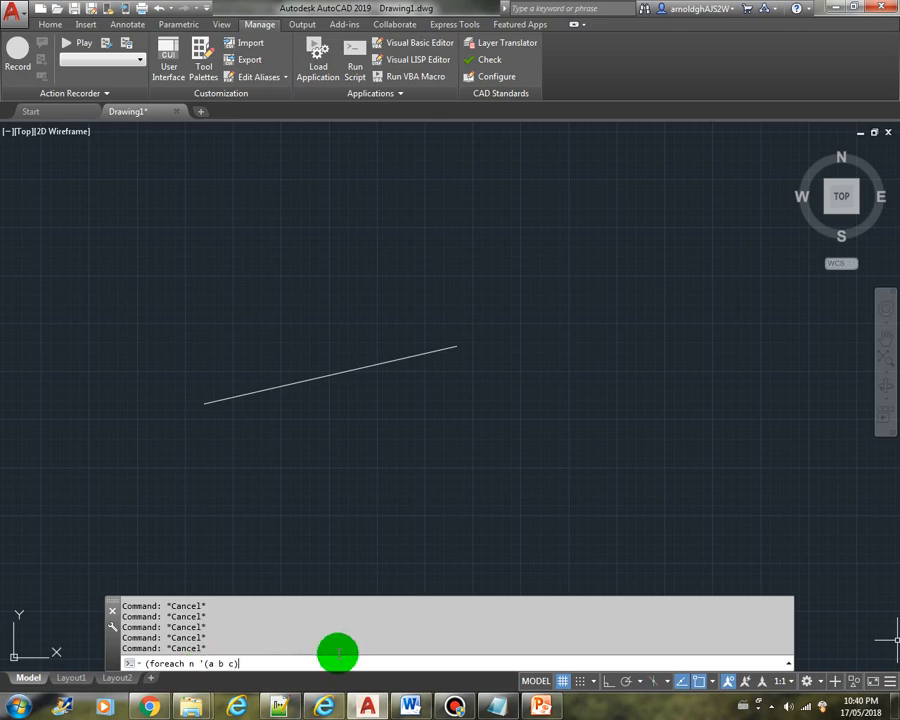
text((print)
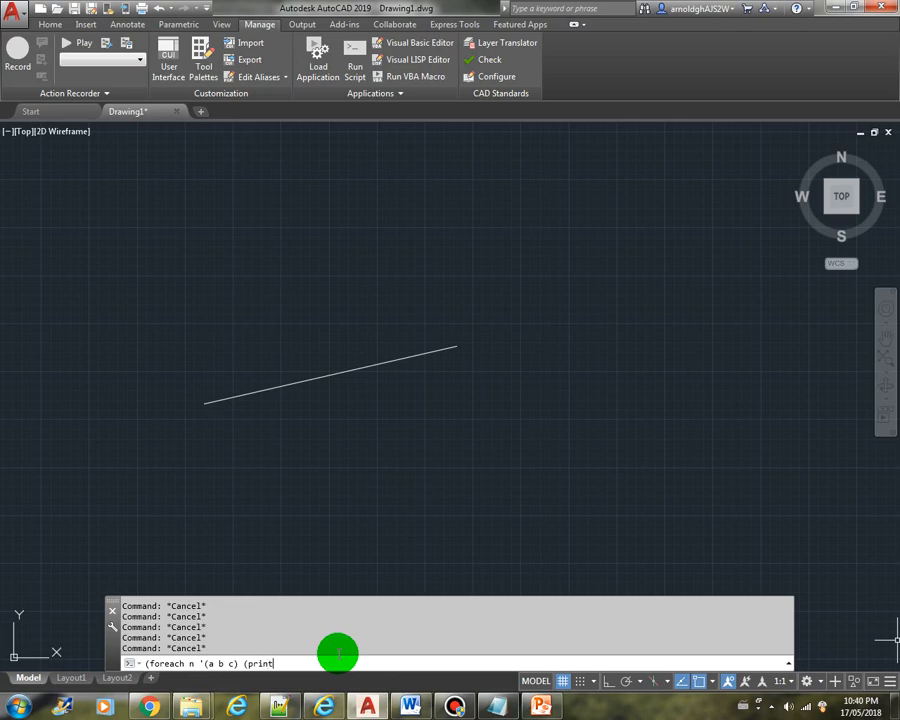
text(n)
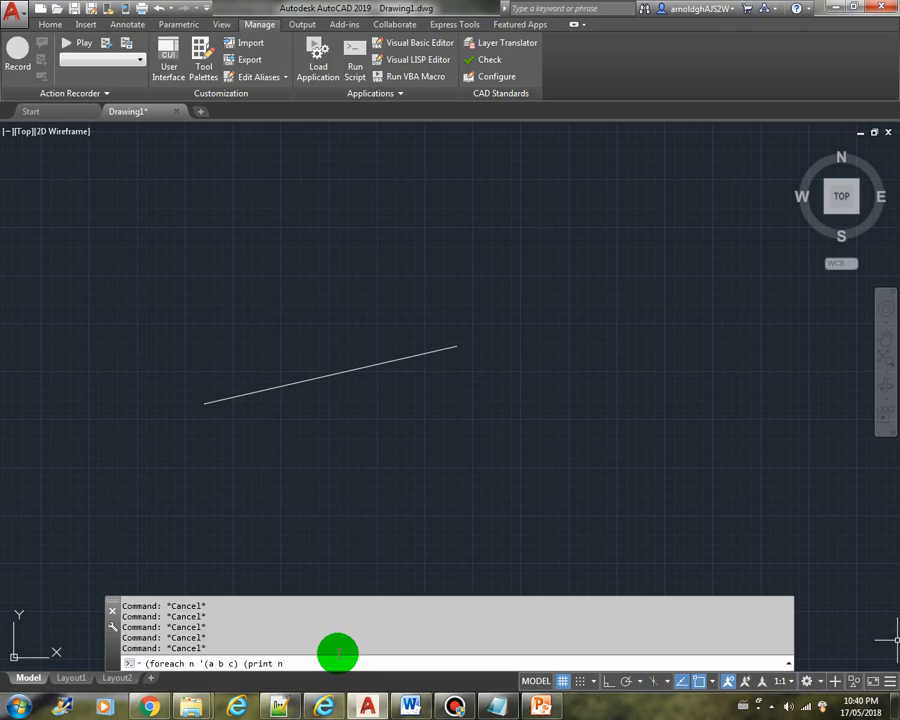
text()))
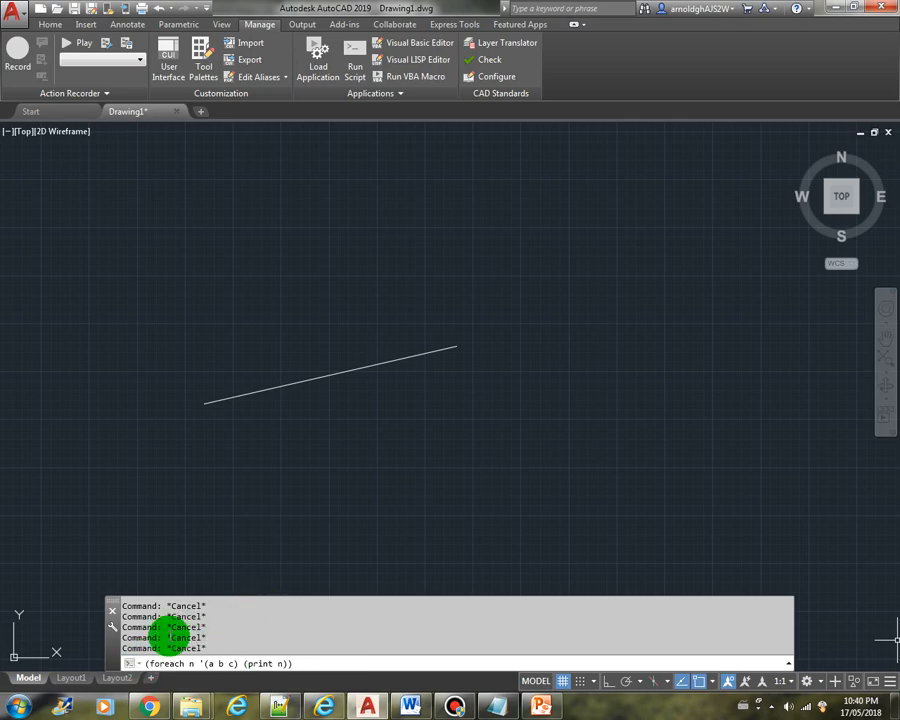
double_click(218, 664)
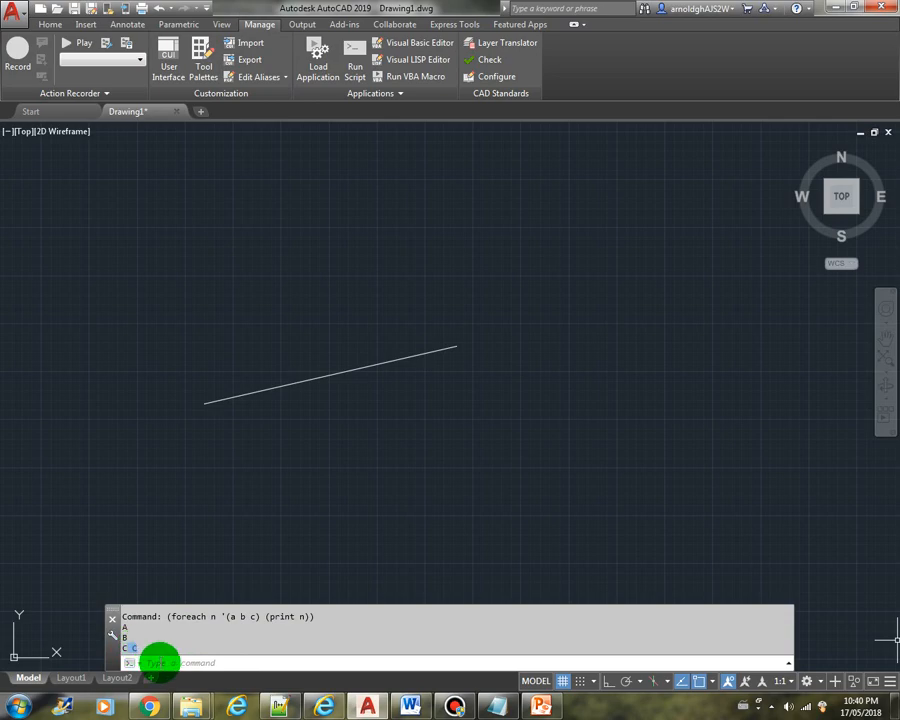
Step: Run (foreach n '(a b c) (print n)(princ)) to finish quietly, then begin the next foreach
text((foreach n '(a b c) (print n)))
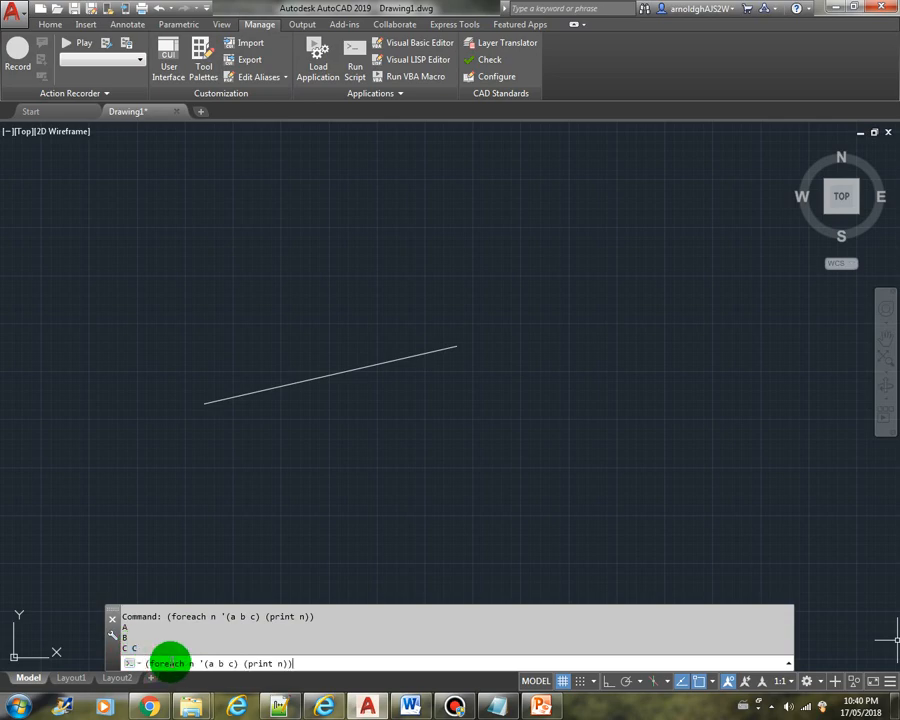
text((p)
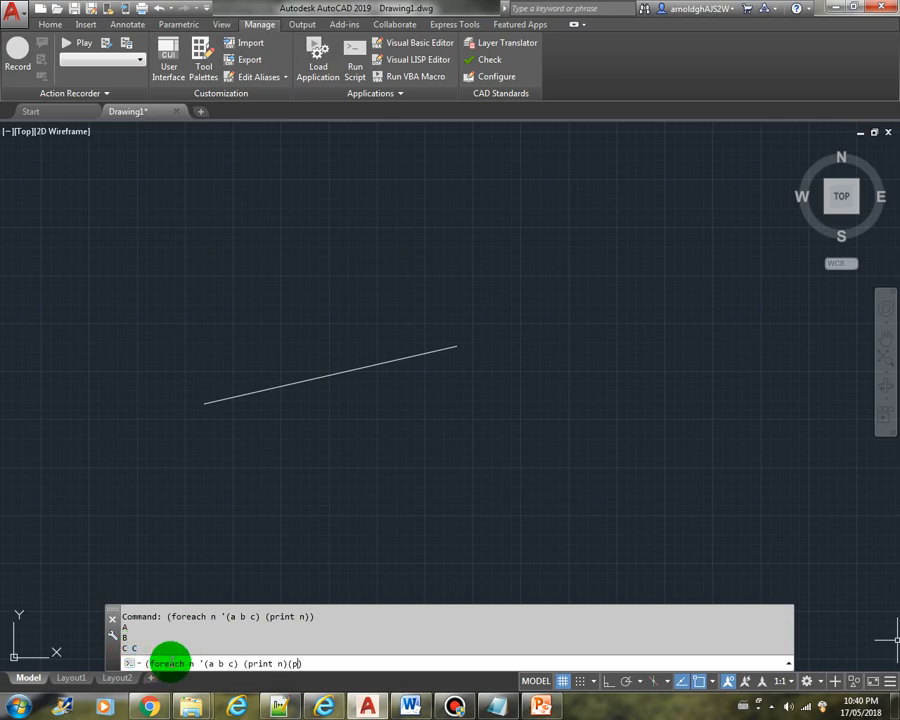
text(rinc)))
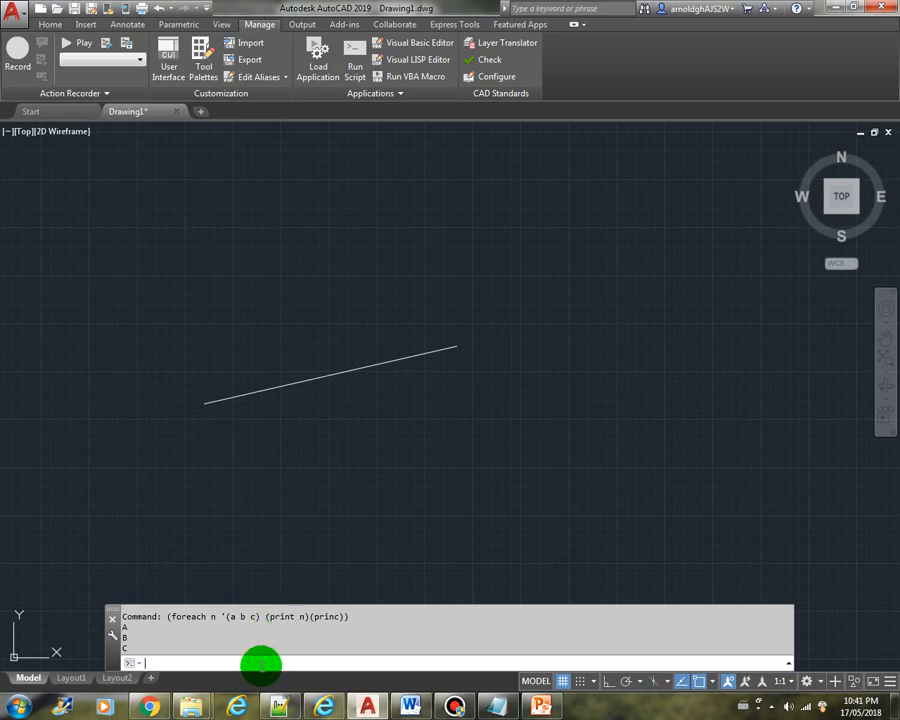
text((foreach n '(1 2)
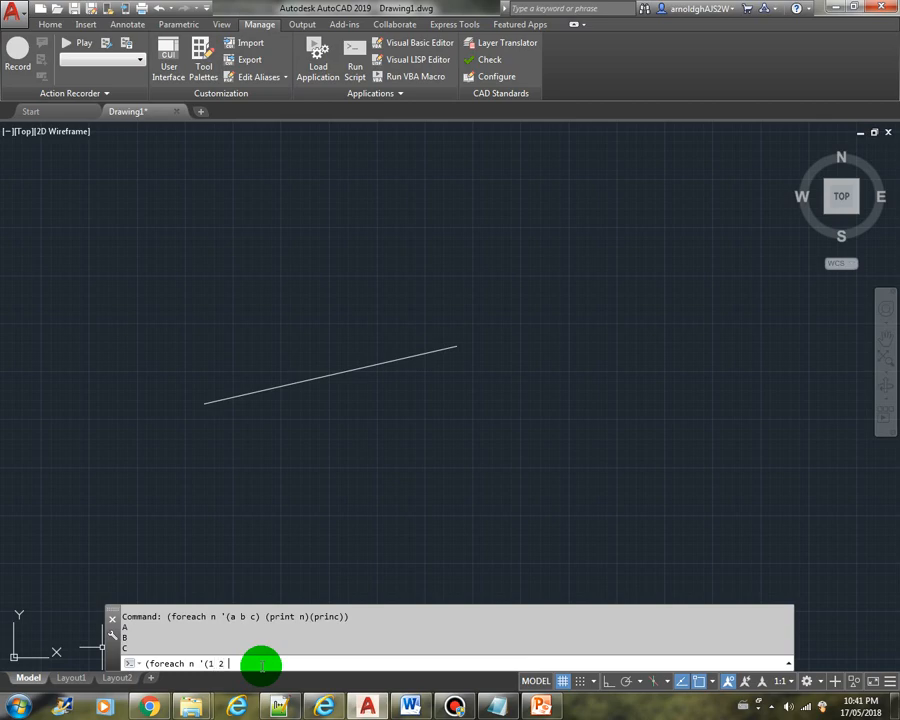
Step: Run (foreach n '(1 2 3 4 5) (print n)(princ)) printing 1 to 5, then begin another foreach
text(3 4 5))
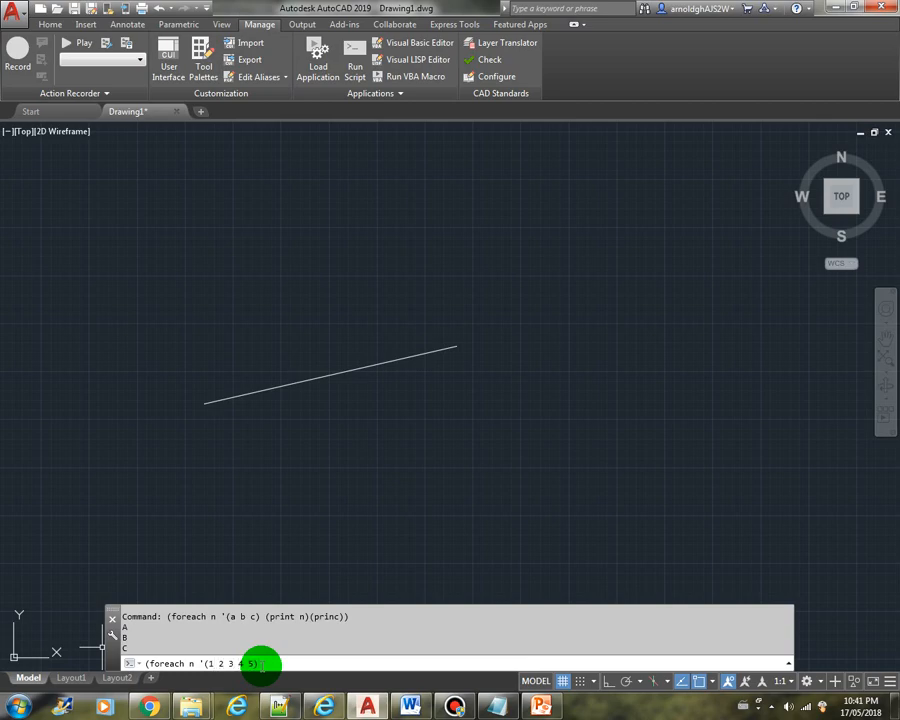
text((print n))
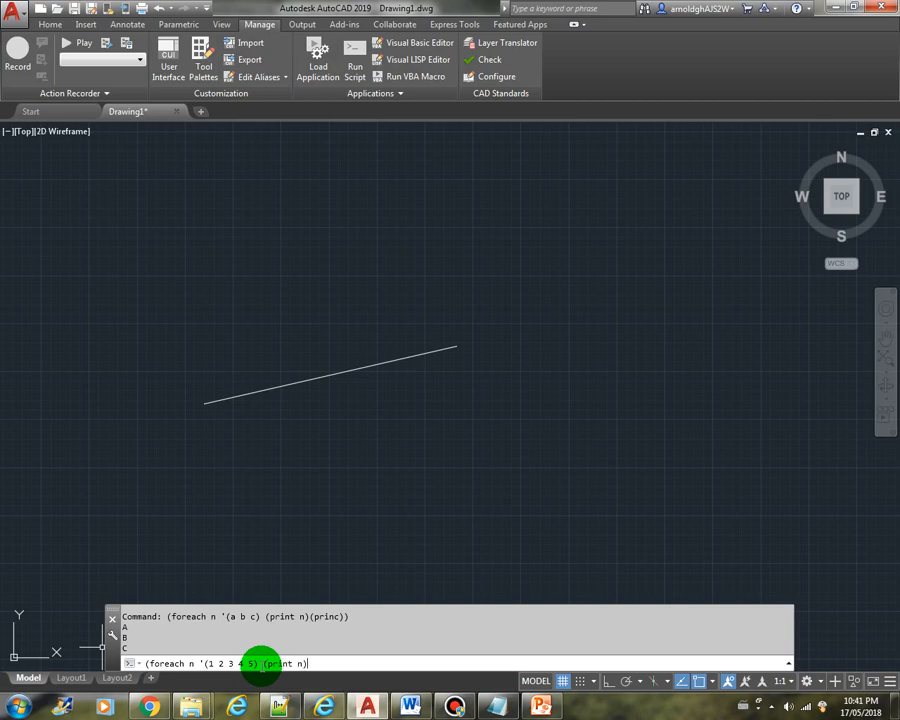
text((princ)))
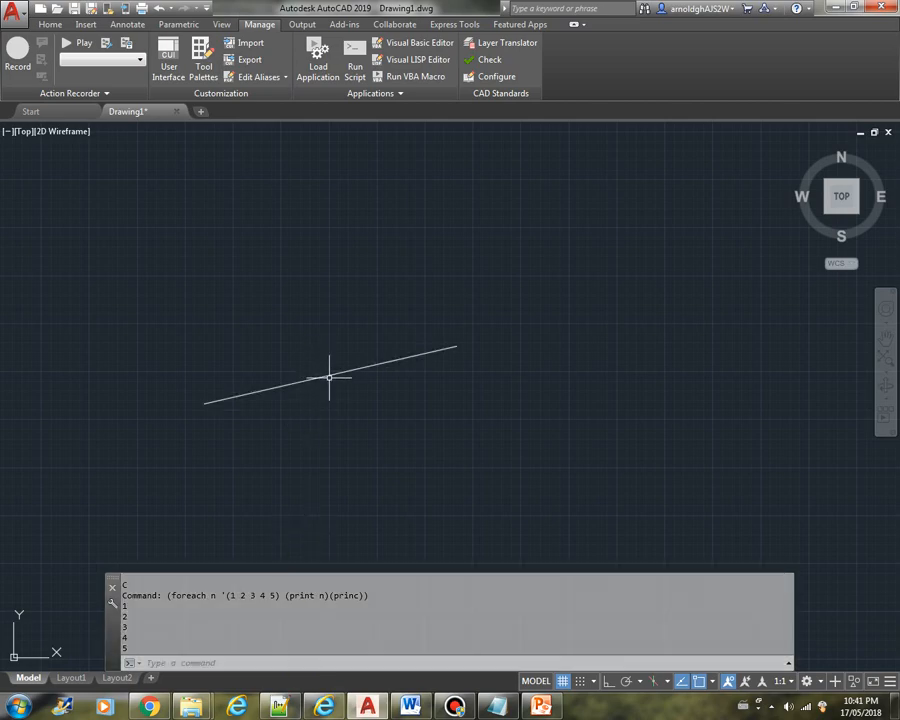
mouse_move(340, 374)
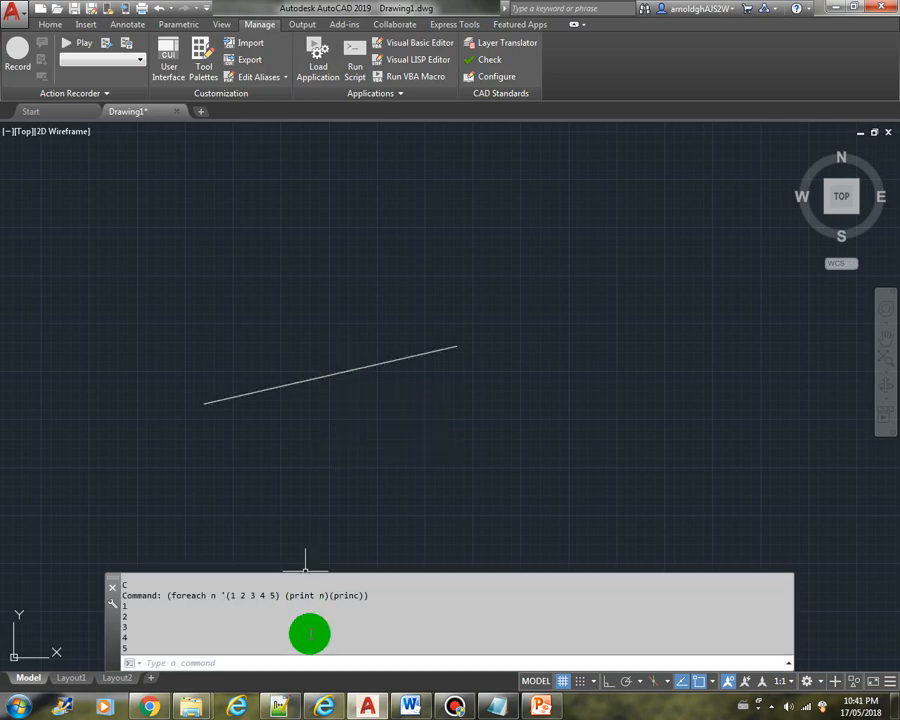
text((foreach n)
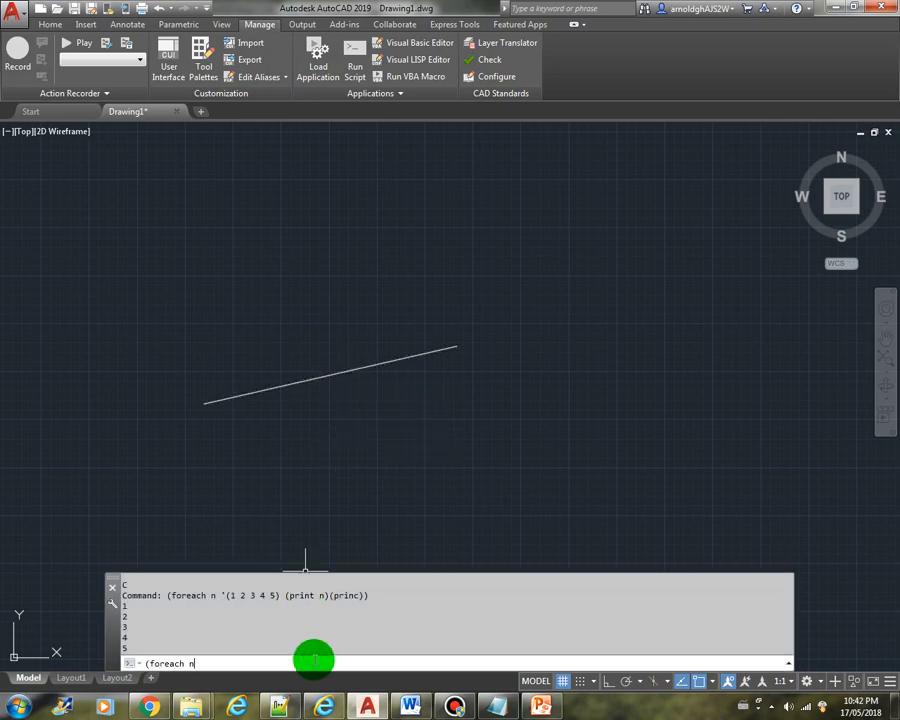
Step: Enter (foreach n (entget (entlast)) (print n)(princ)) to list the last line's entity data
text(()
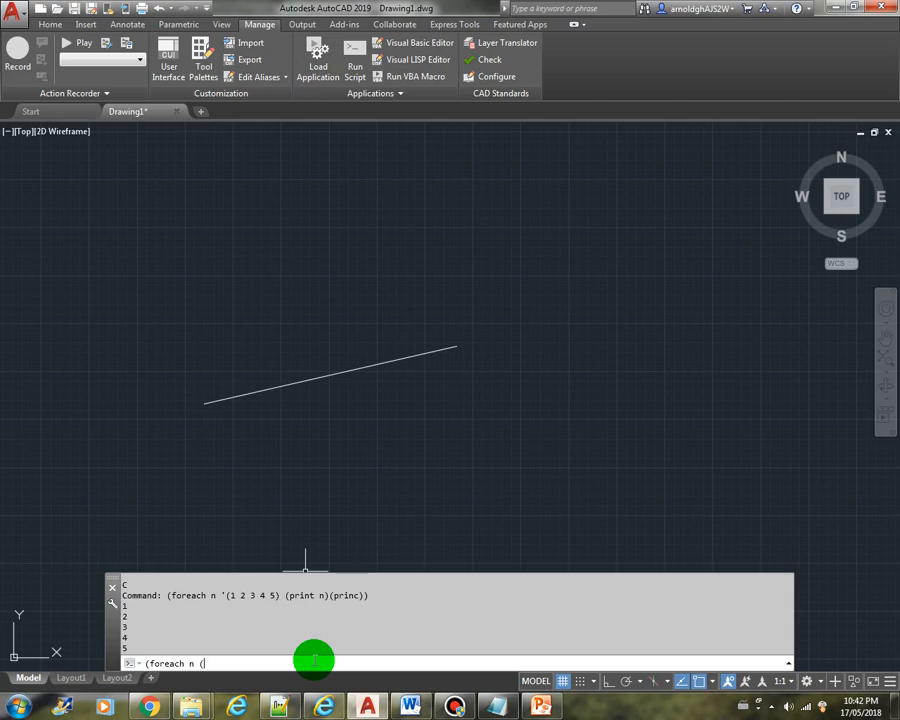
text((entget (entlast)) (print n)
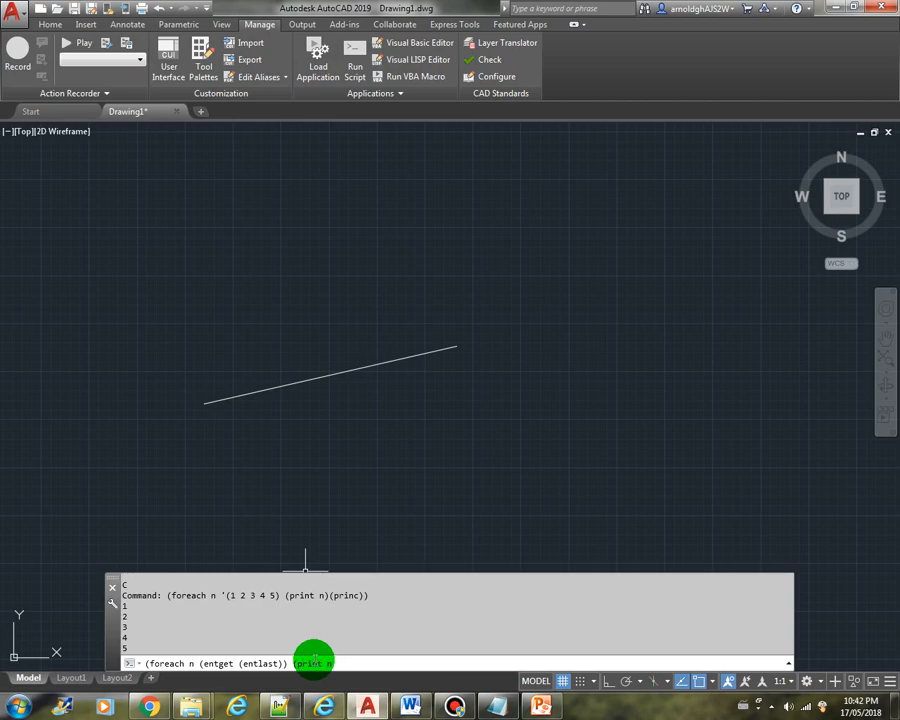
text((prin)
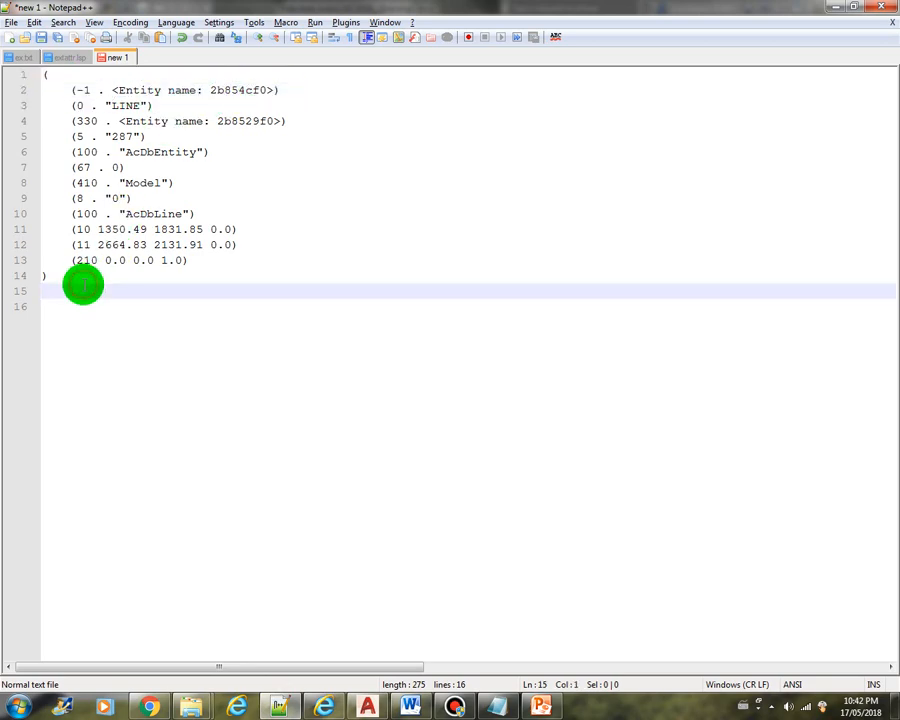
Step: Type (print n) on line 16 under the entity data pairs and start a new line
text((rpin)
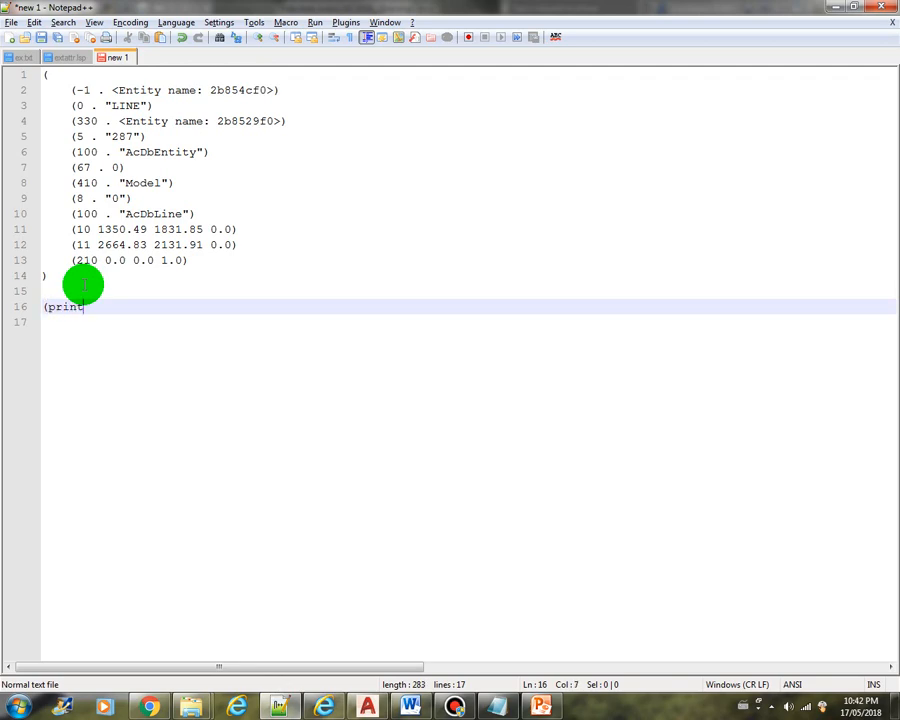
text(n))
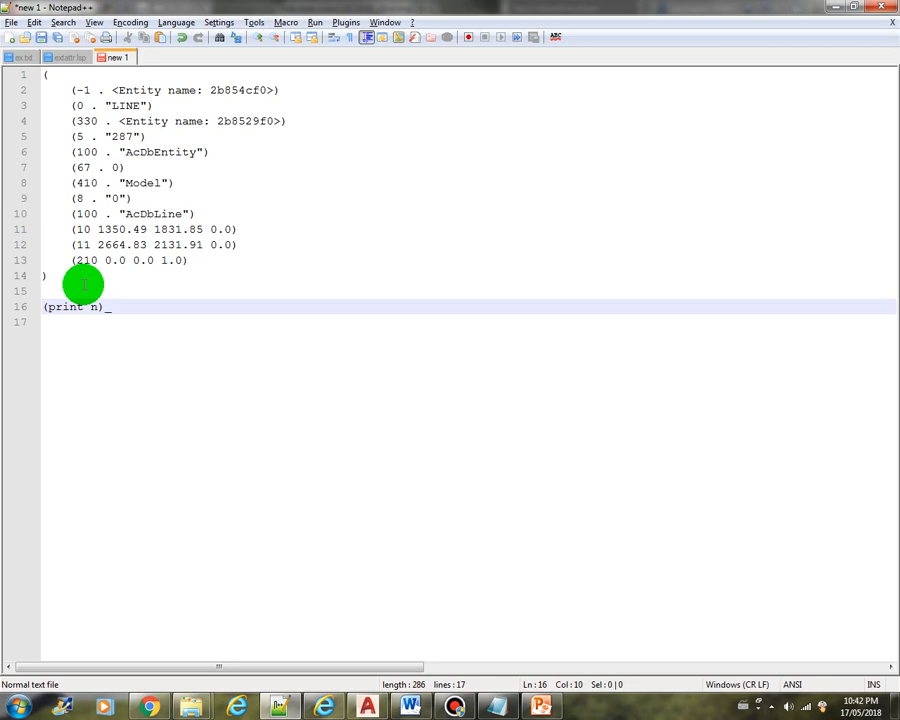
key(enter)
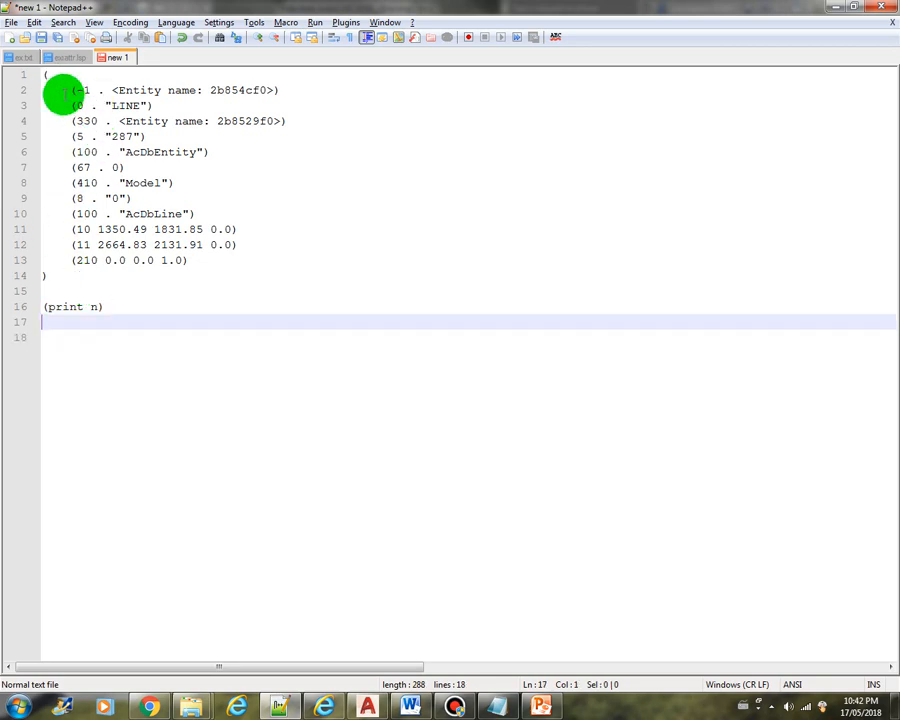